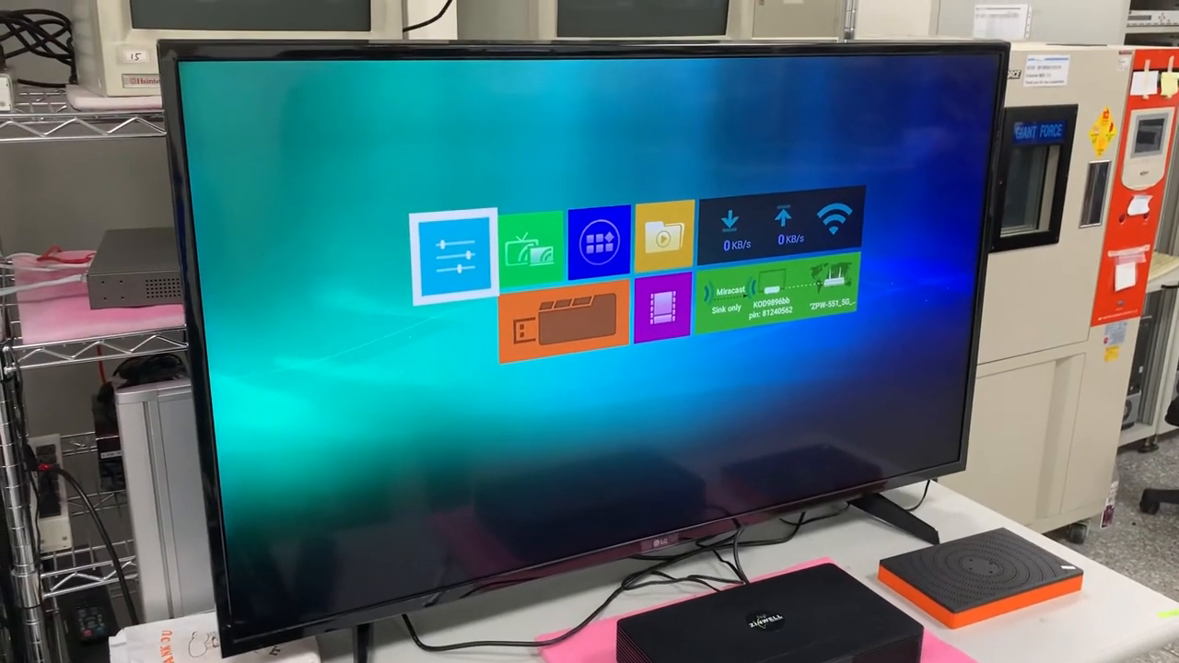
Open the TV box's Settings from the launcher's Settings tile
{"action": "left_click", "coordinate": [453, 256]}
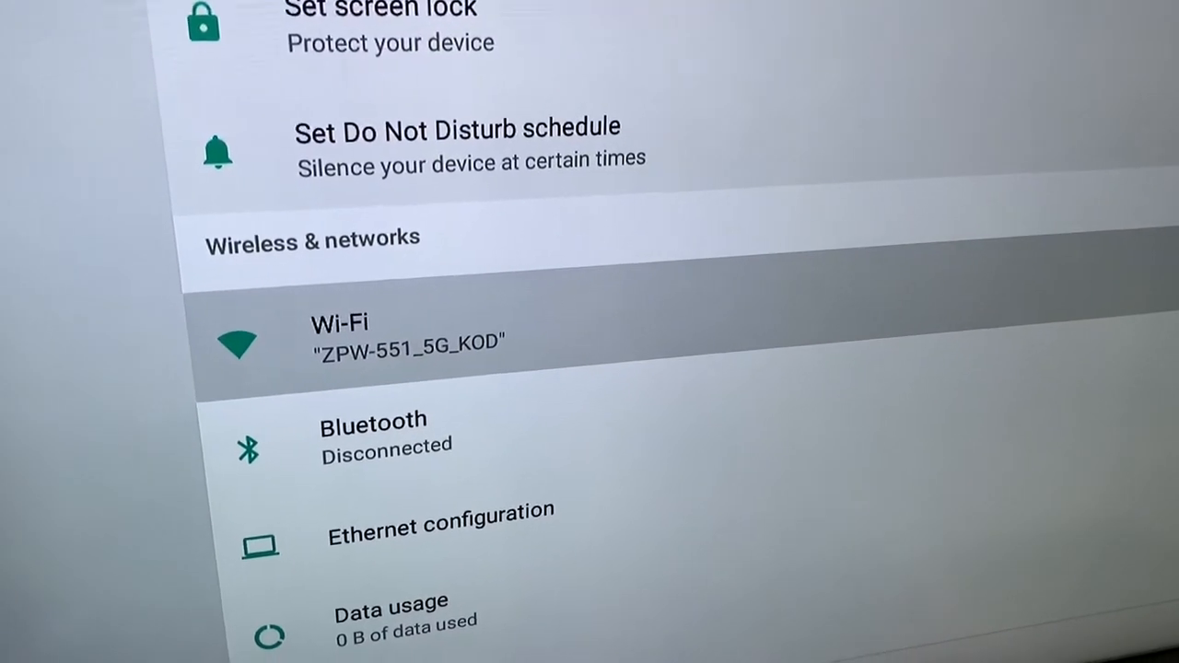
Scroll Settings to show Wi-Fi, Bluetooth, Ethernet configuration, Data usage and More
{"action": "scroll", "scroll_direction": "down", "scroll_amount": 3}
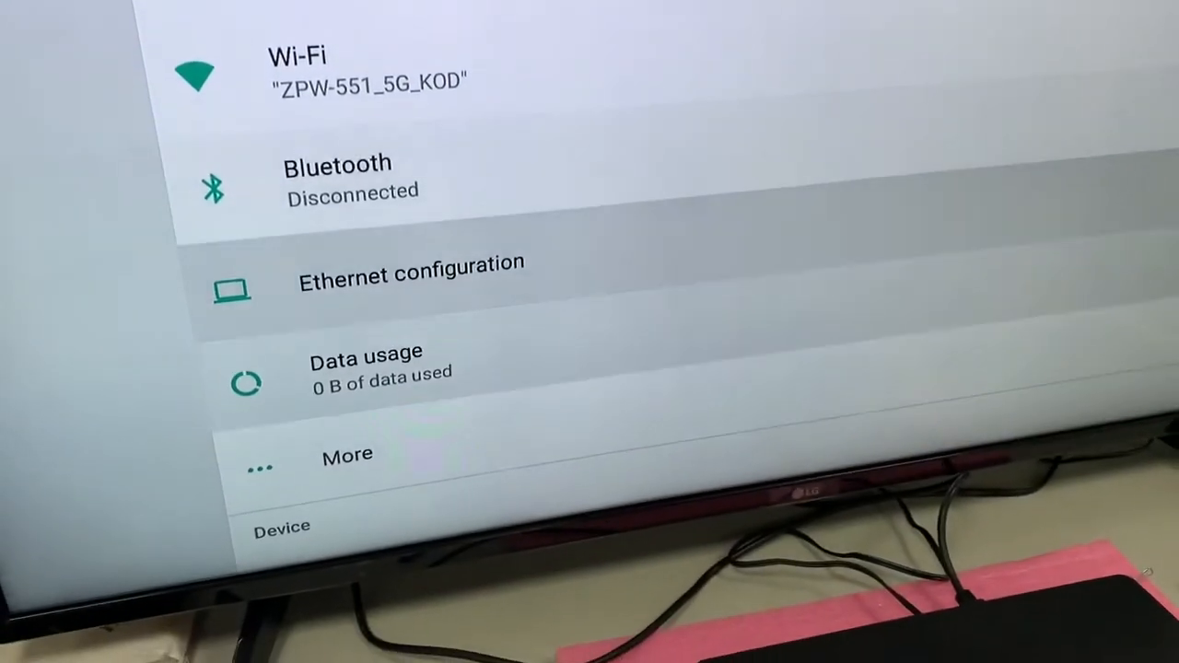